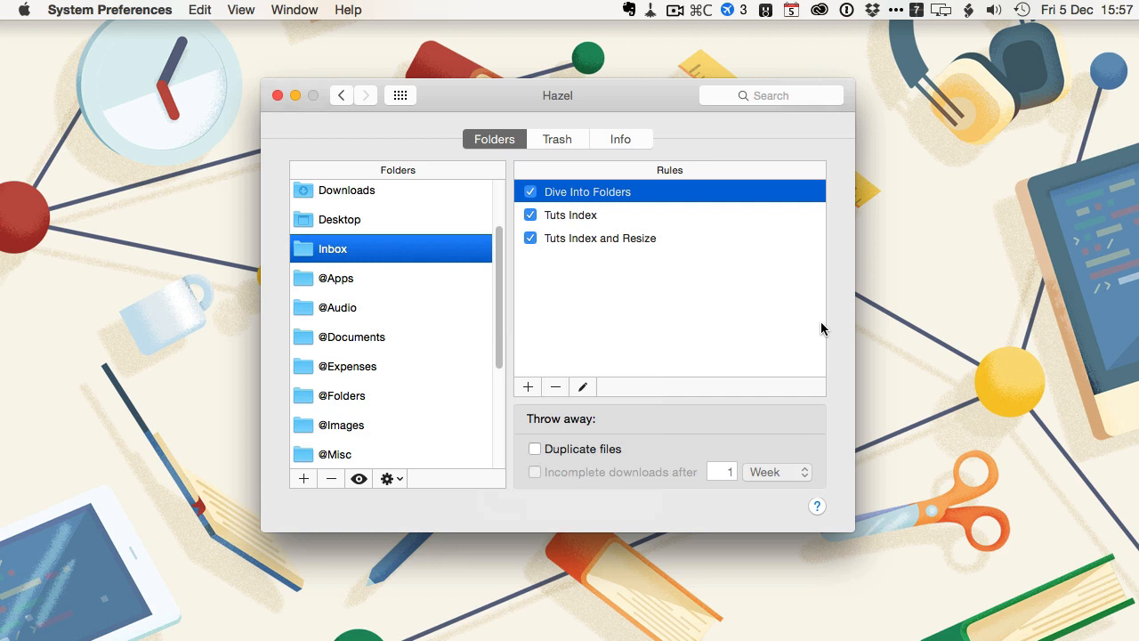
pyautogui.moveTo(702, 332)
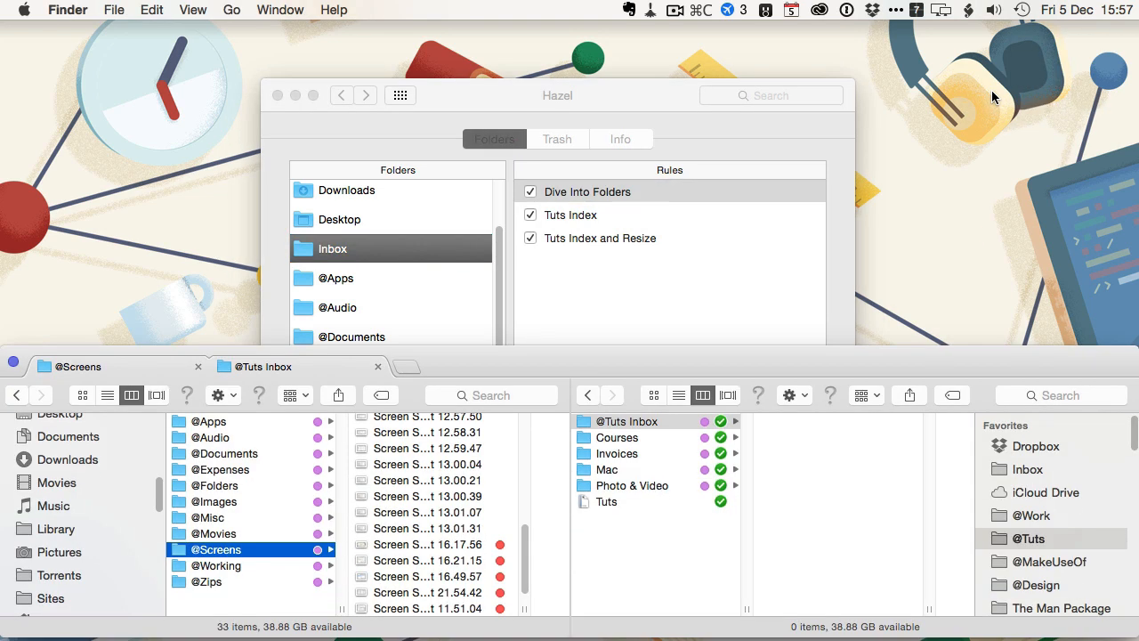
pyautogui.scroll(-3)
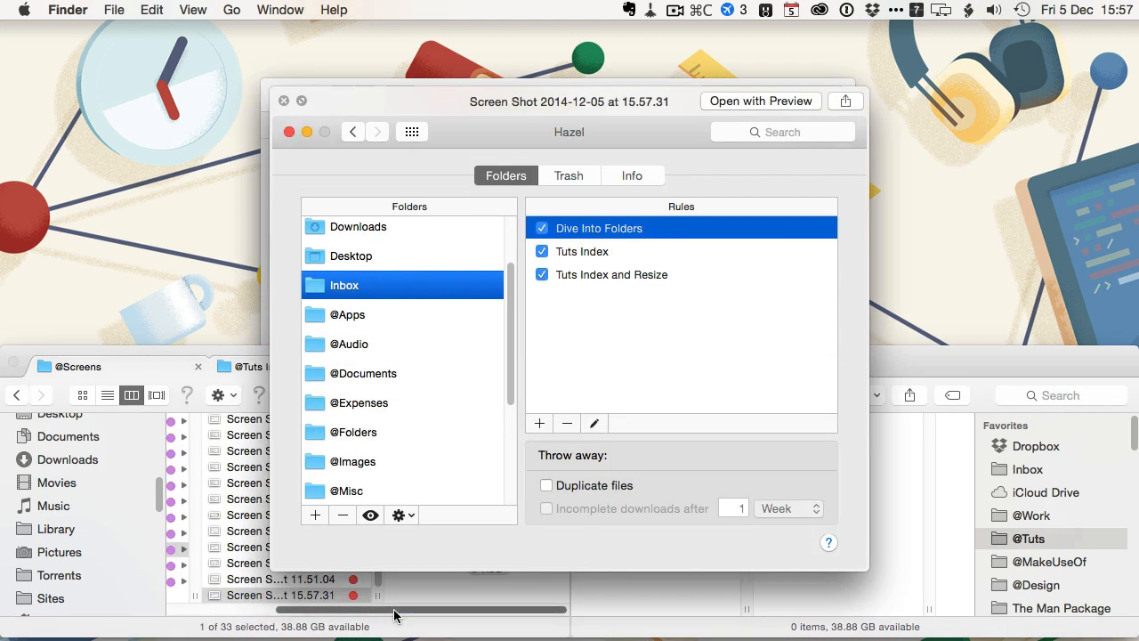
pyautogui.moveTo(284, 104)
pyautogui.write('tuts')
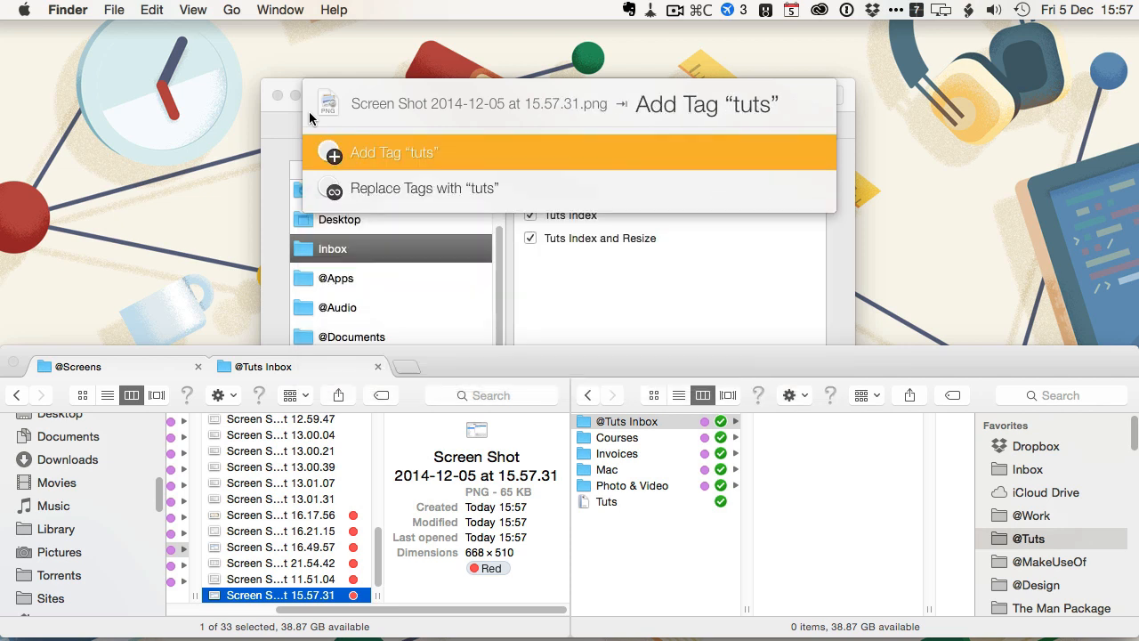
pyautogui.click(395, 152)
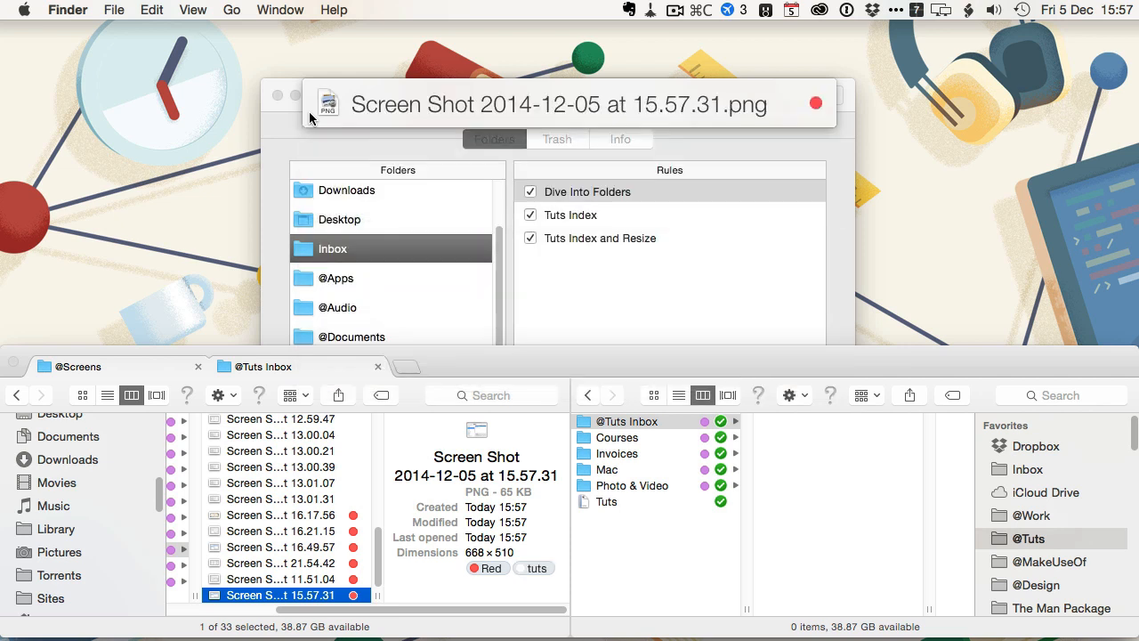
pyautogui.moveTo(300, 592)
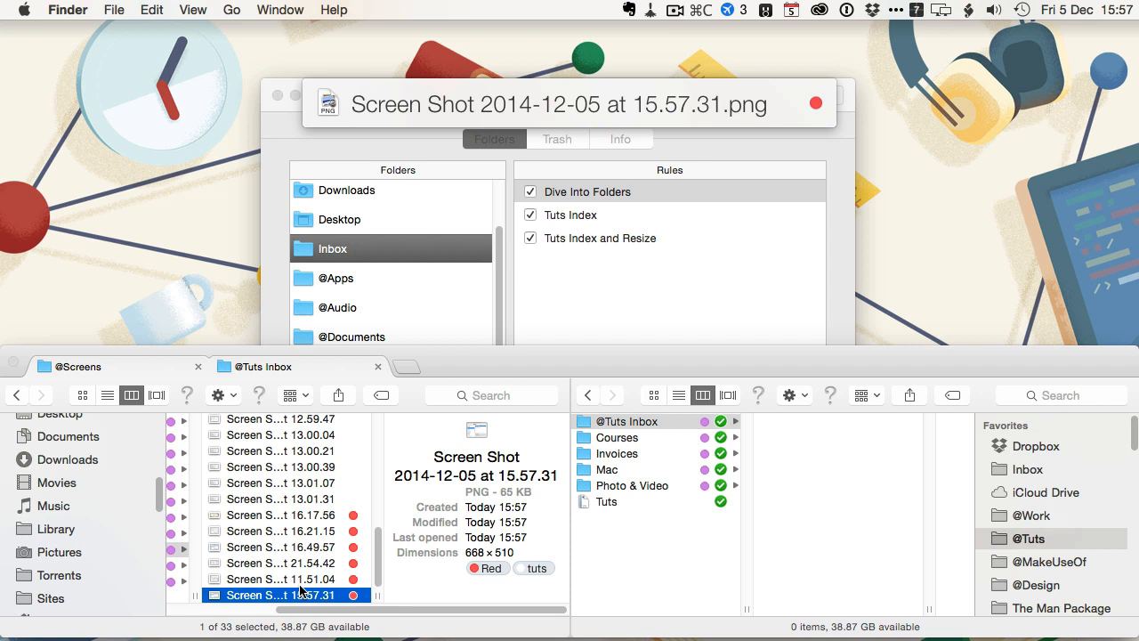
pyautogui.doubleClick(278, 594)
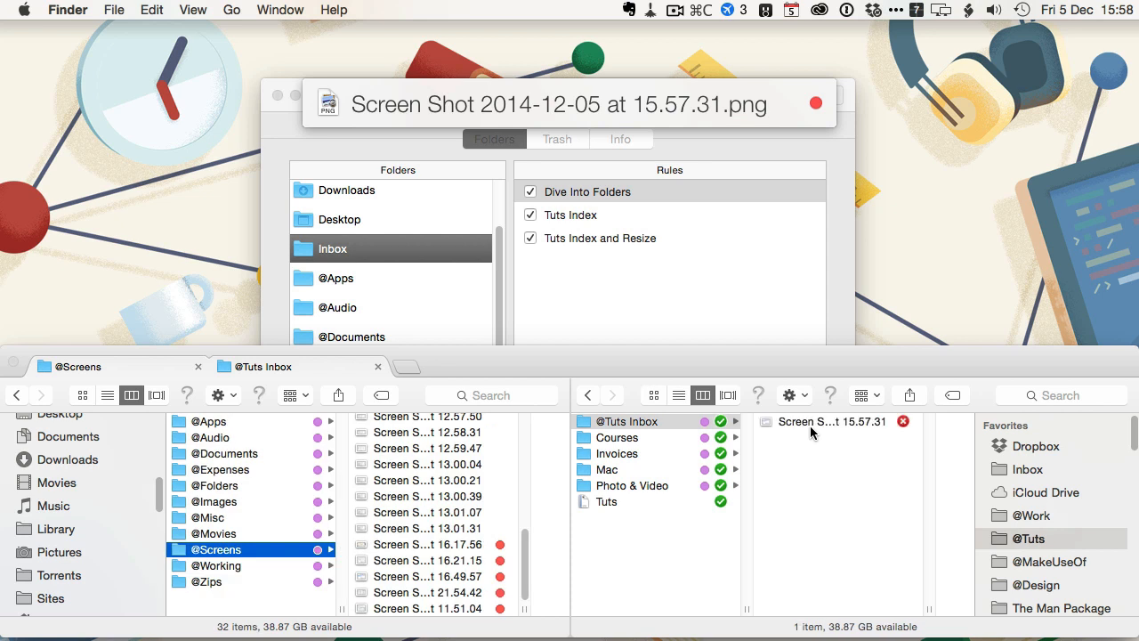
pyautogui.moveTo(894, 426)
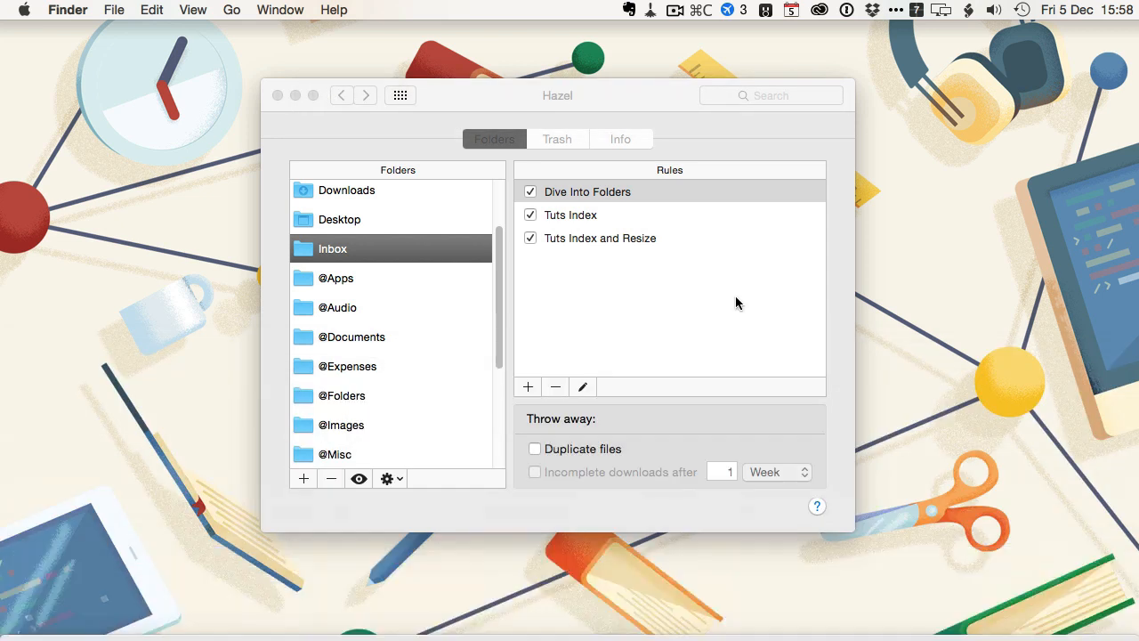
# Review the Inbox's Dive Into Folders rule and its action list without changing anything
pyautogui.click(588, 191)
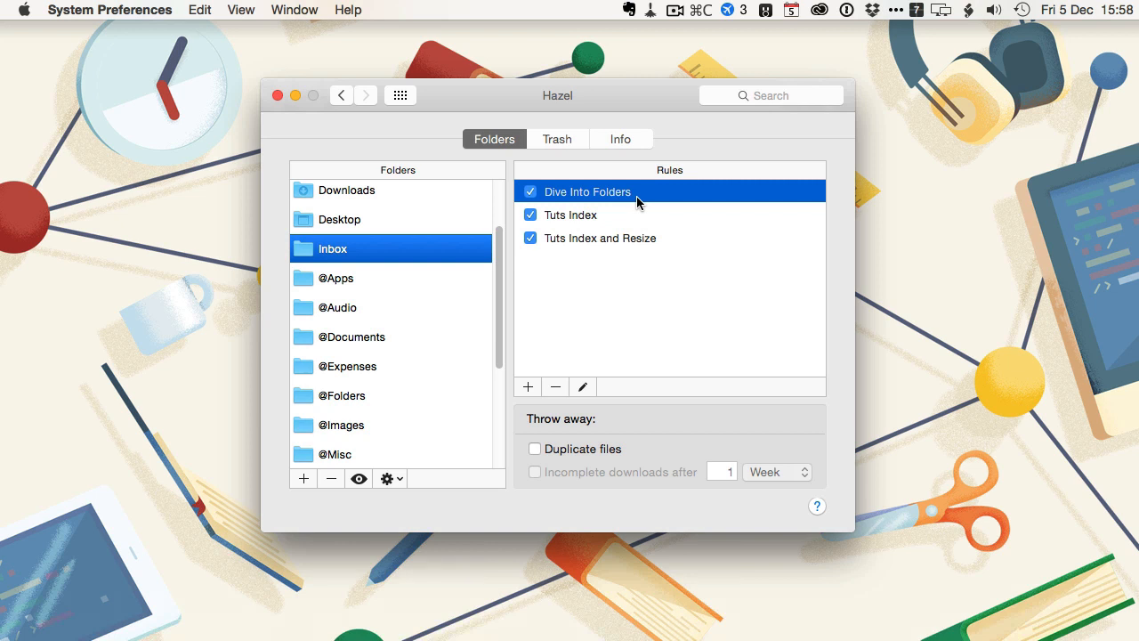
pyautogui.moveTo(448, 260)
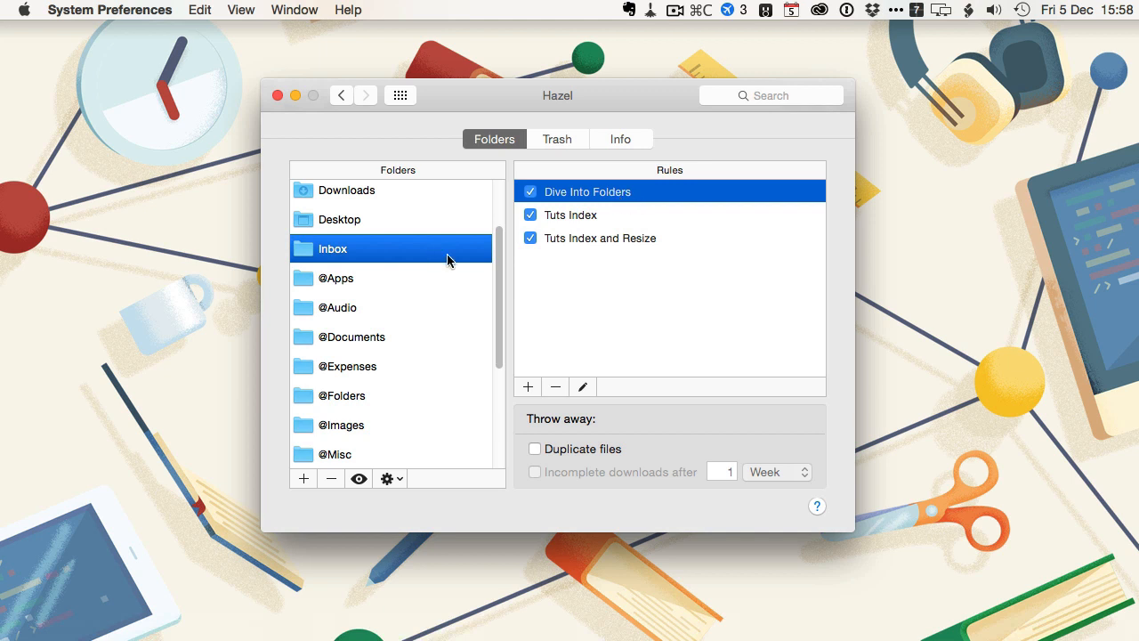
pyautogui.moveTo(602, 196)
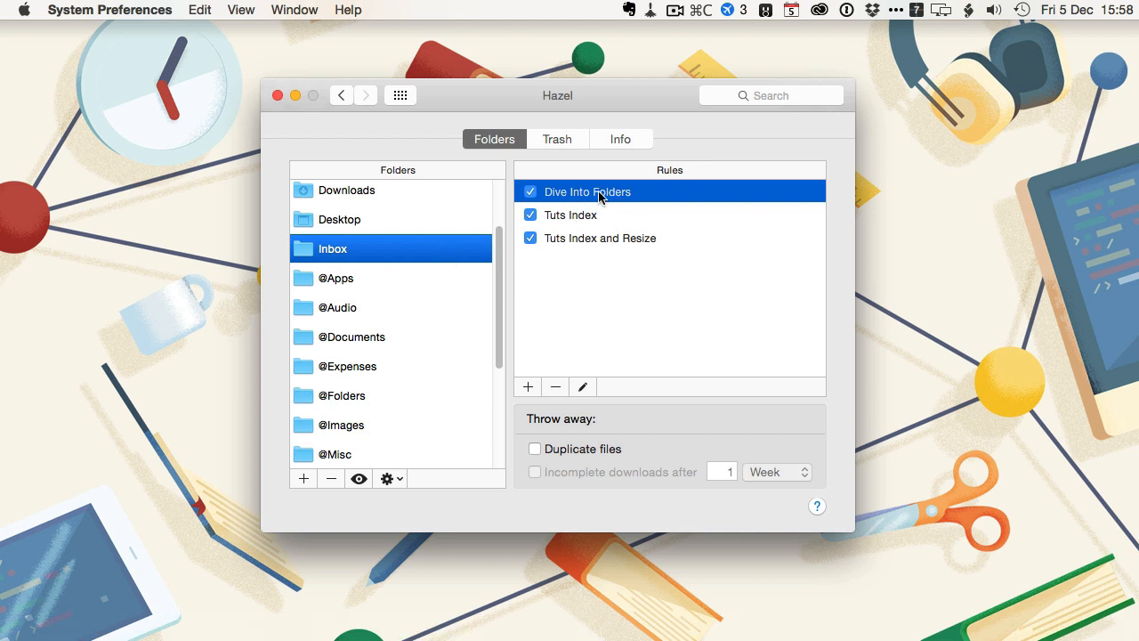
pyautogui.doubleClick(587, 191)
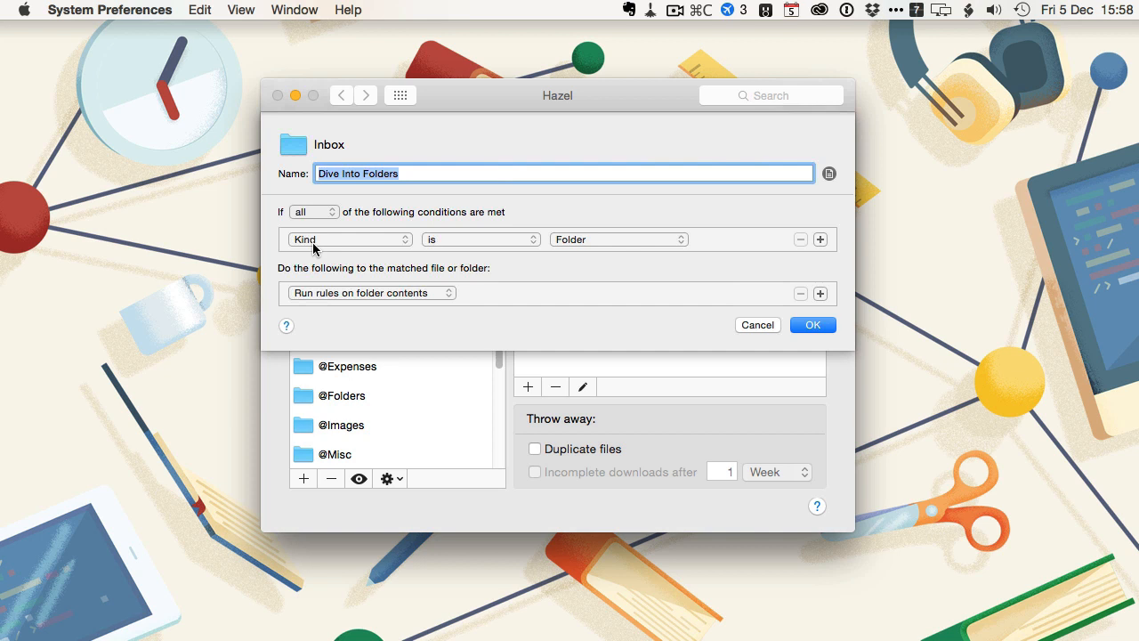
pyautogui.moveTo(335, 293)
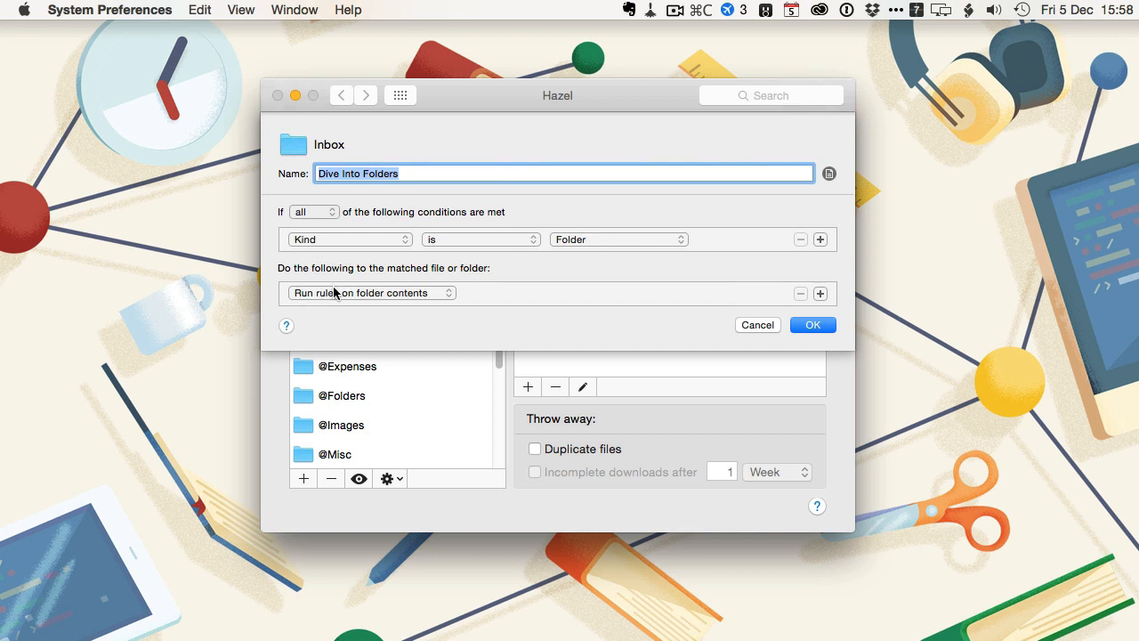
pyautogui.moveTo(405, 301)
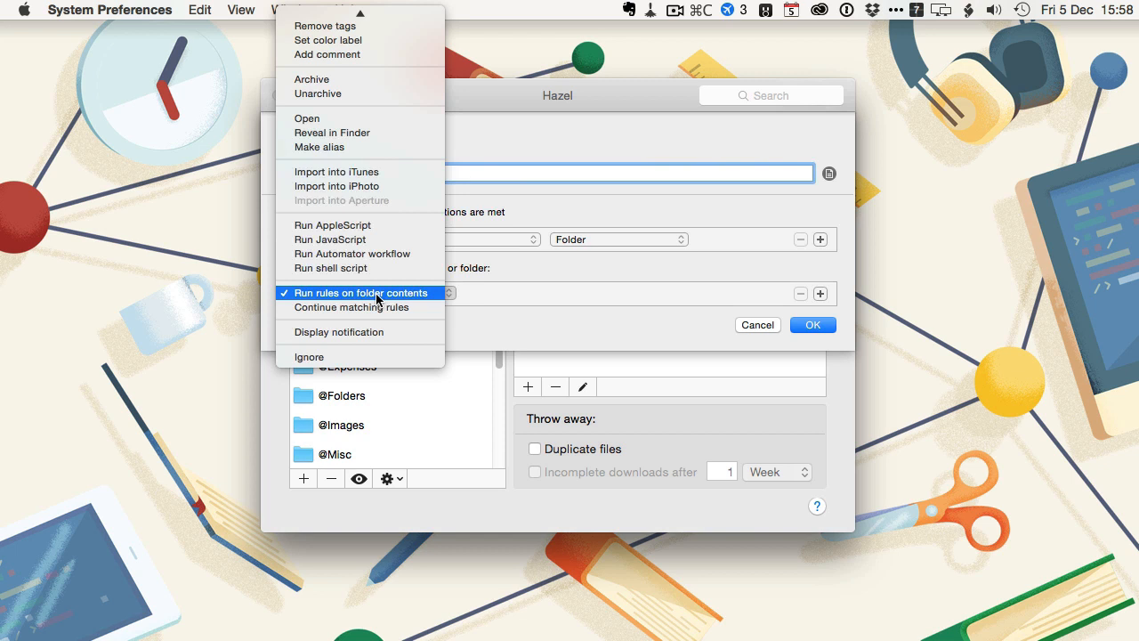
pyautogui.click(362, 293)
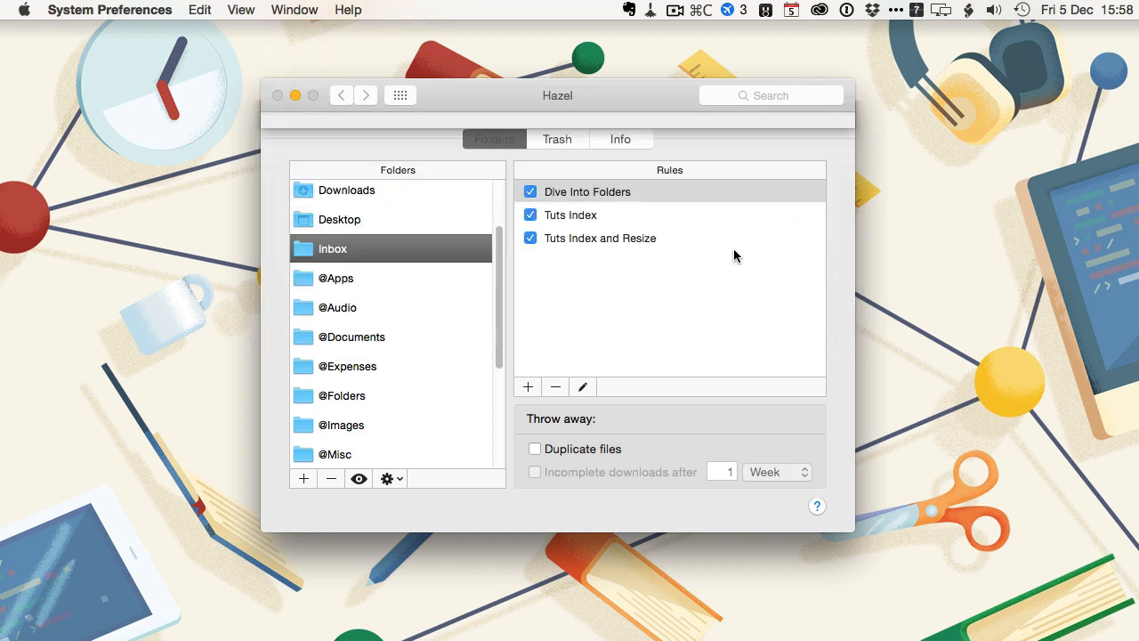
pyautogui.click(586, 192)
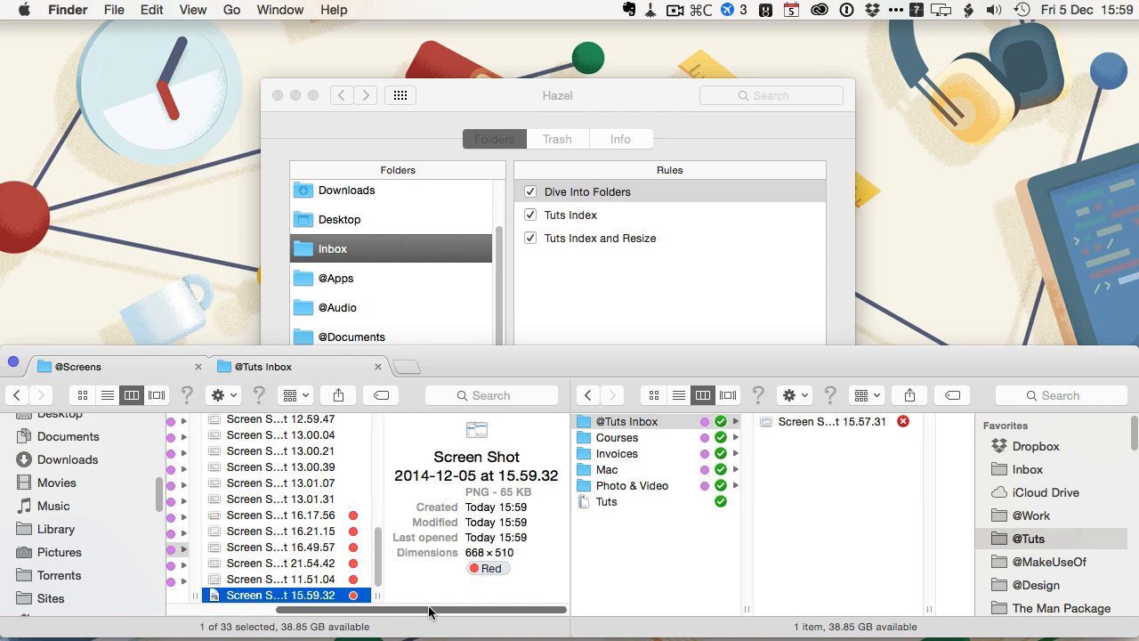
pyautogui.moveTo(485, 558)
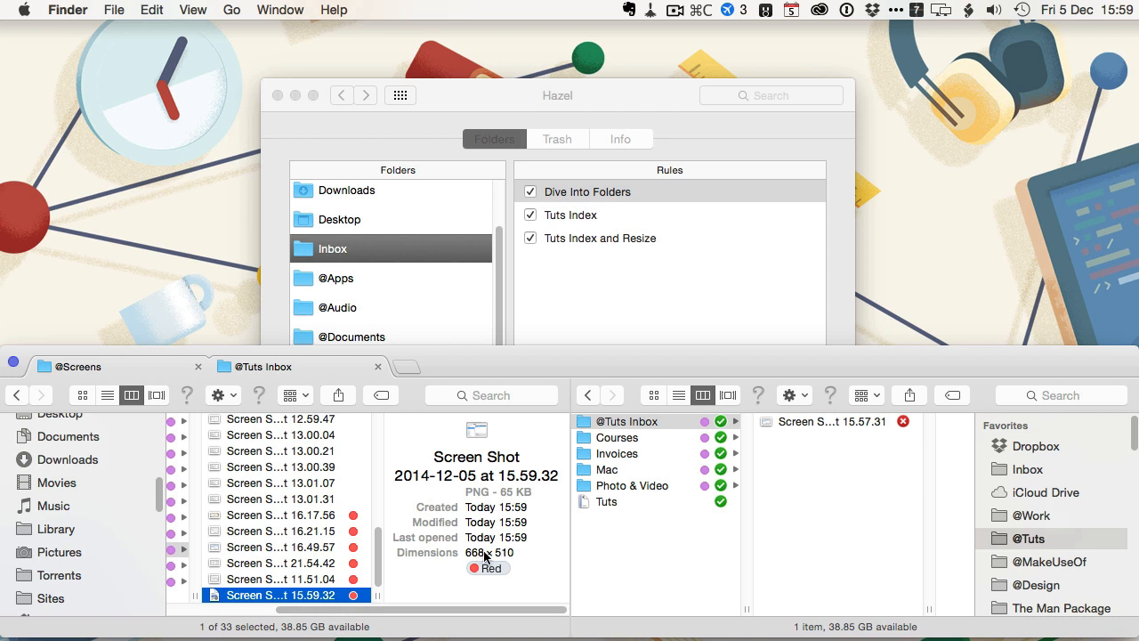
pyautogui.moveTo(497, 558)
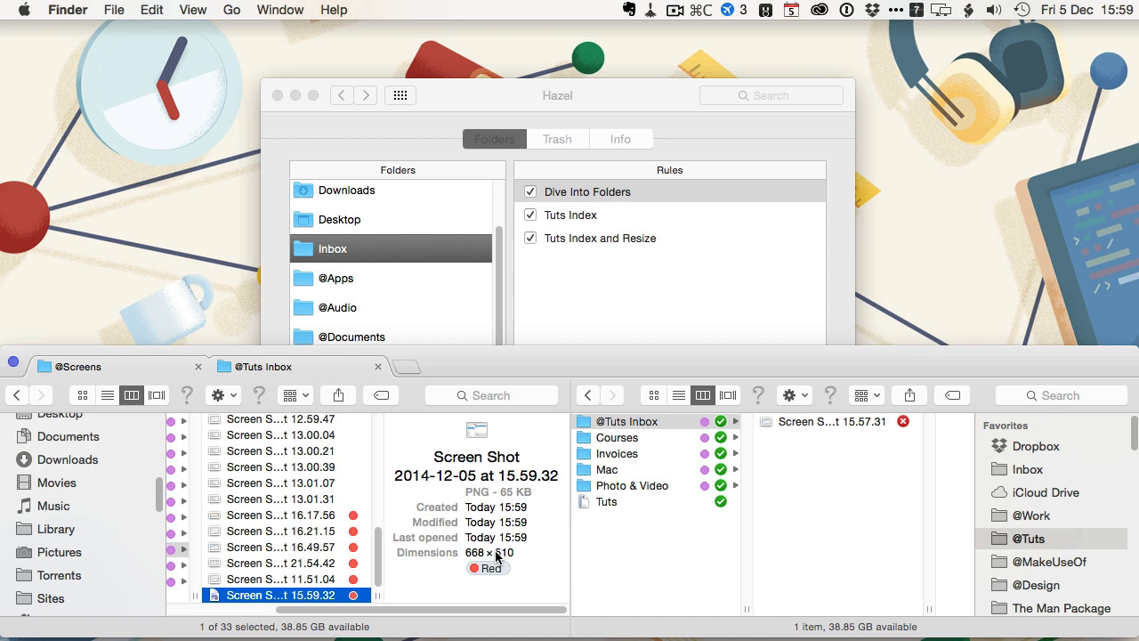
pyautogui.moveTo(479, 559)
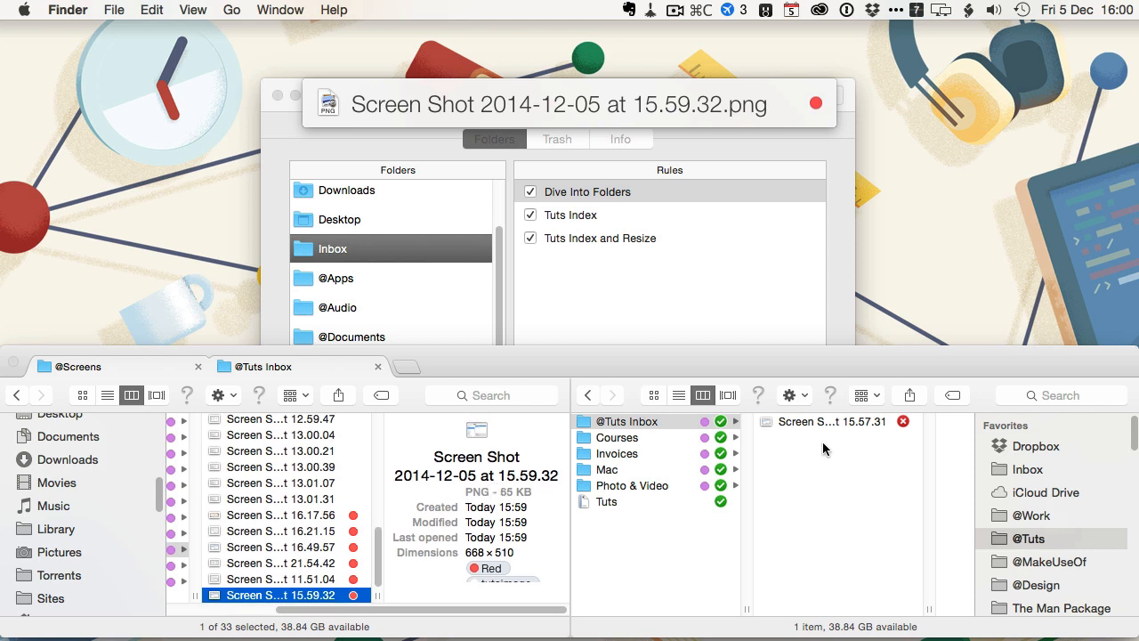
pyautogui.moveTo(789, 445)
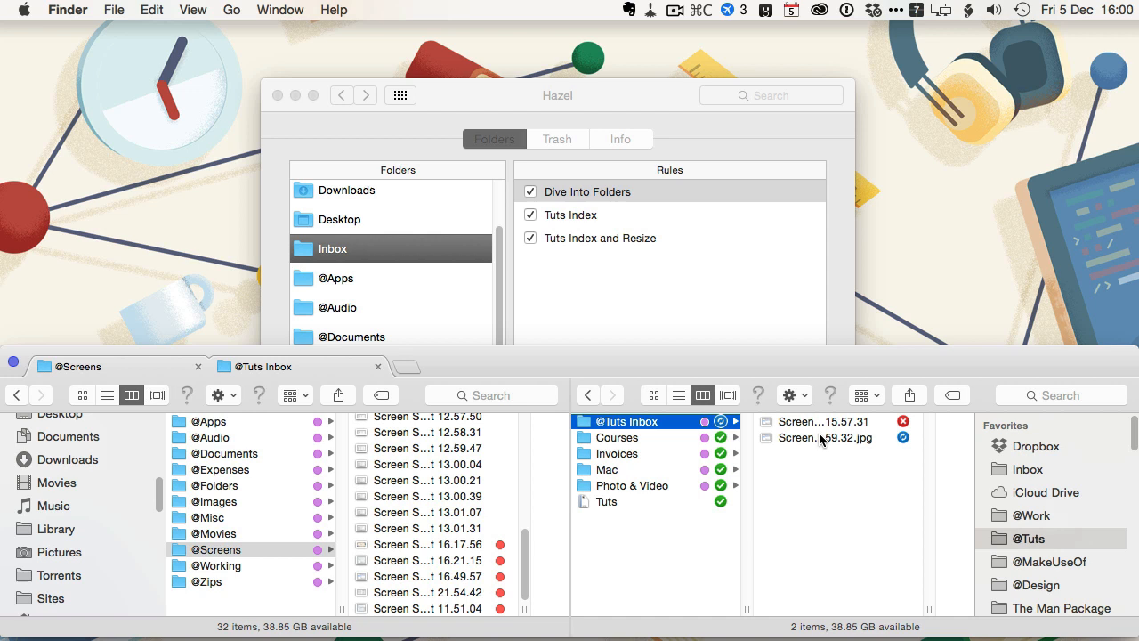
pyautogui.click(824, 437)
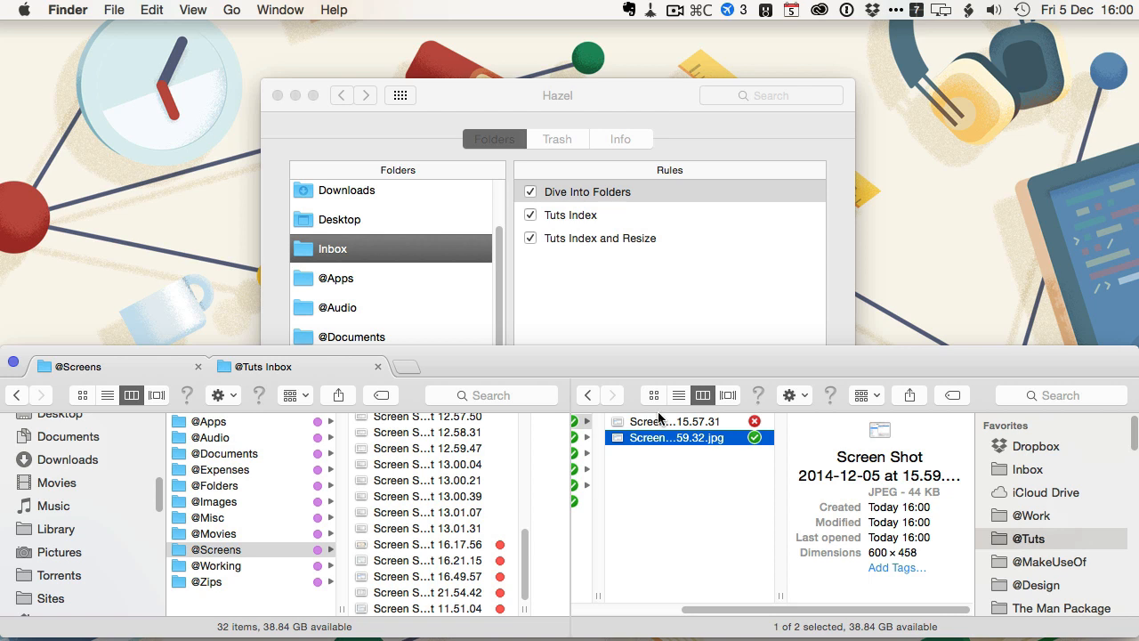
pyautogui.click(681, 421)
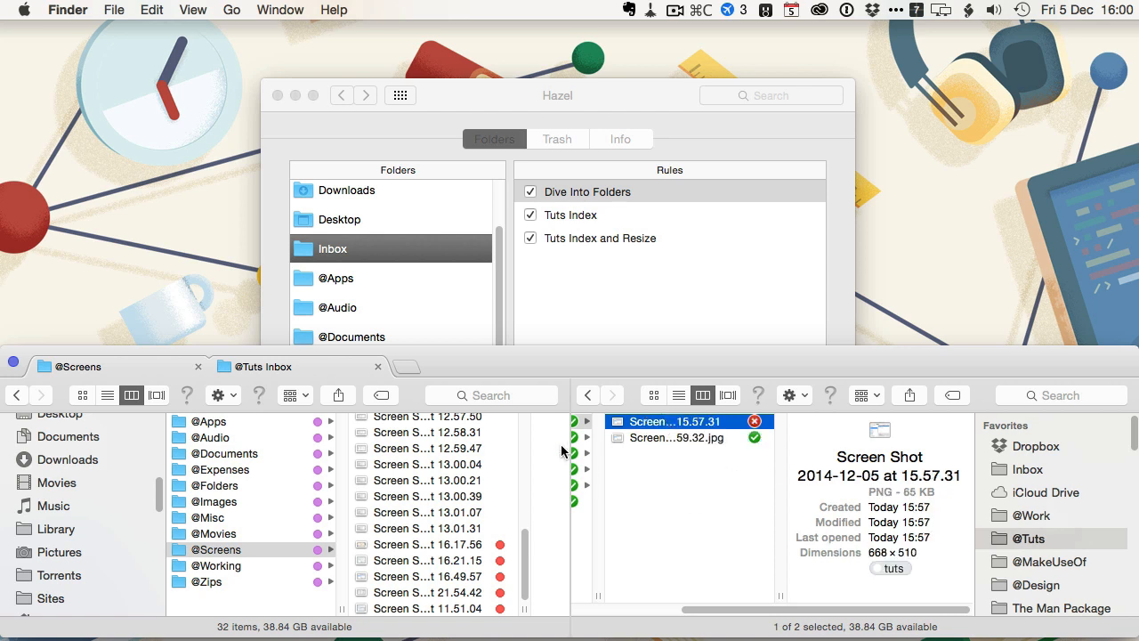
pyautogui.click(678, 437)
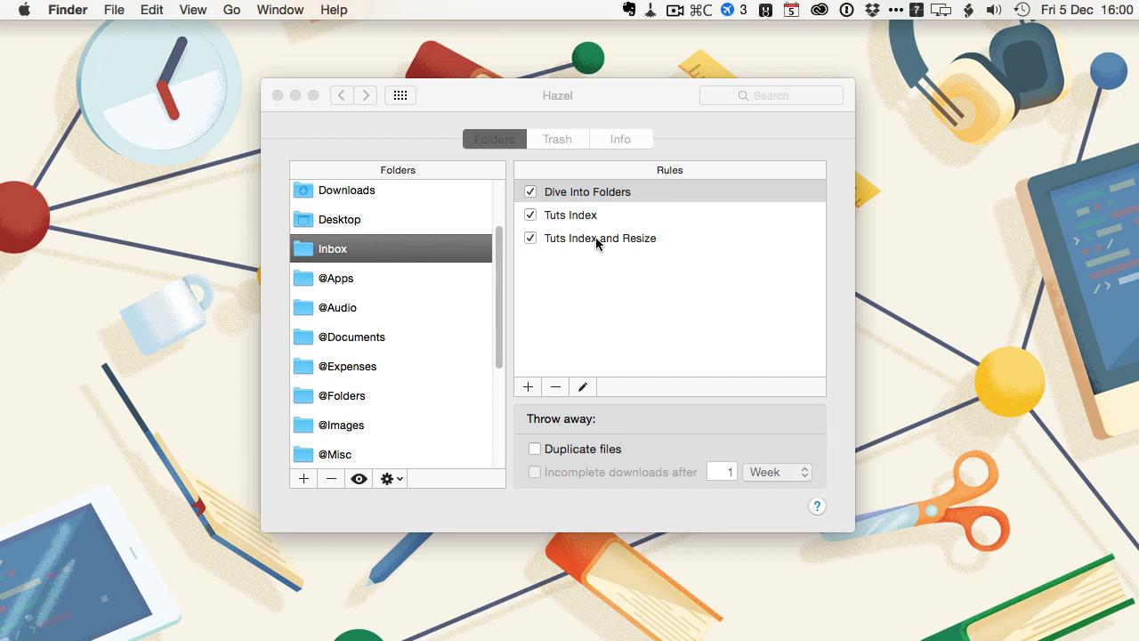
pyautogui.click(601, 238)
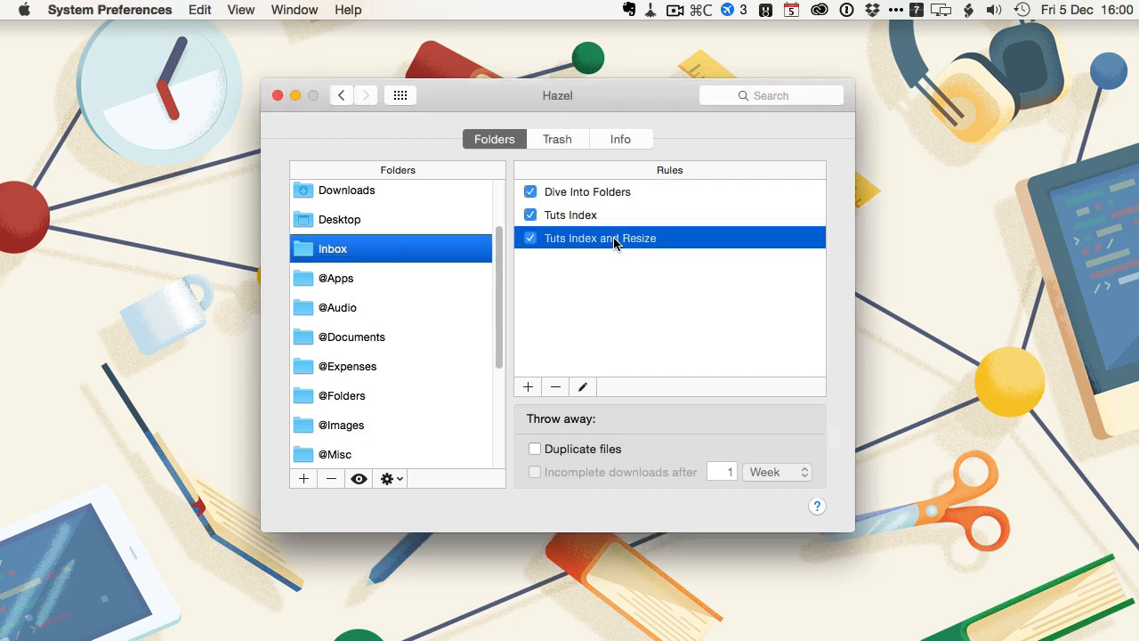
pyautogui.doubleClick(601, 238)
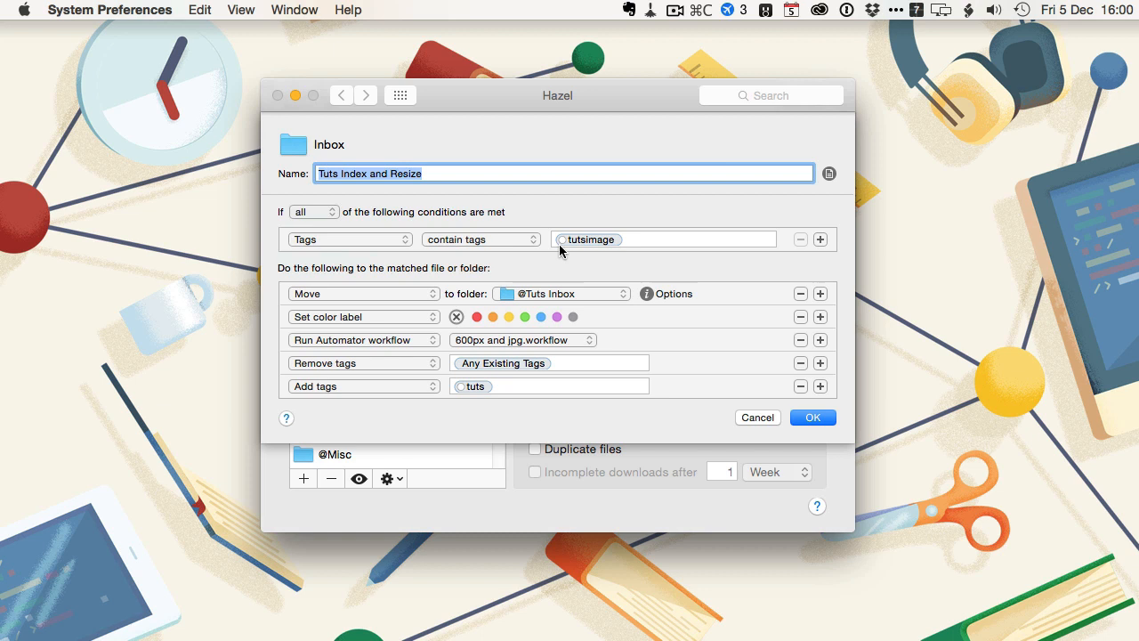
pyautogui.moveTo(510, 298)
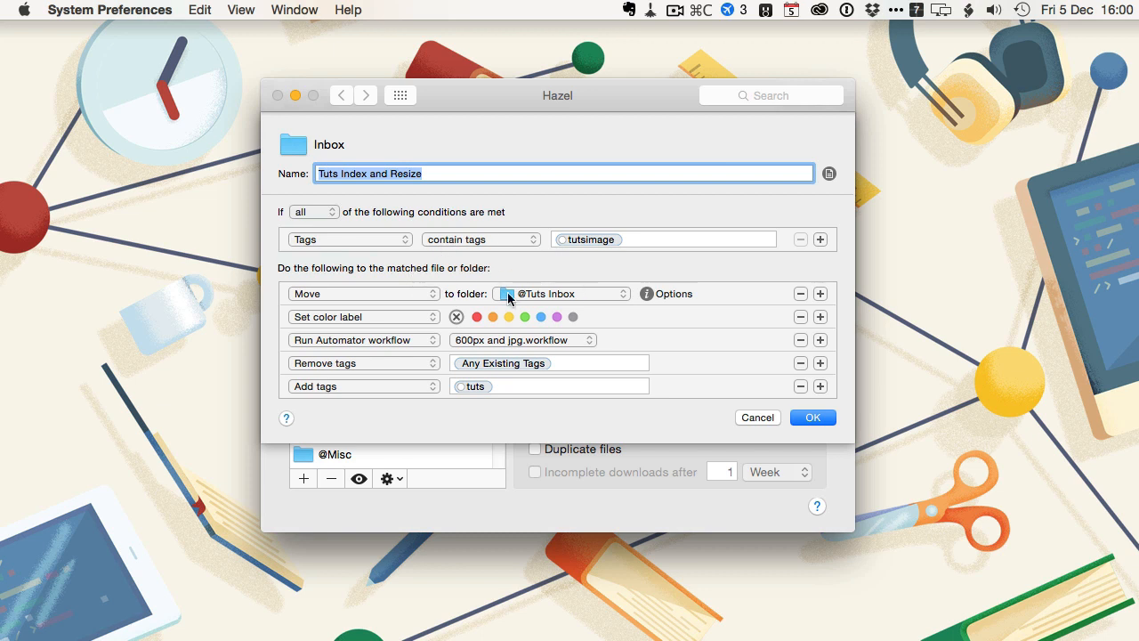
pyautogui.moveTo(562, 252)
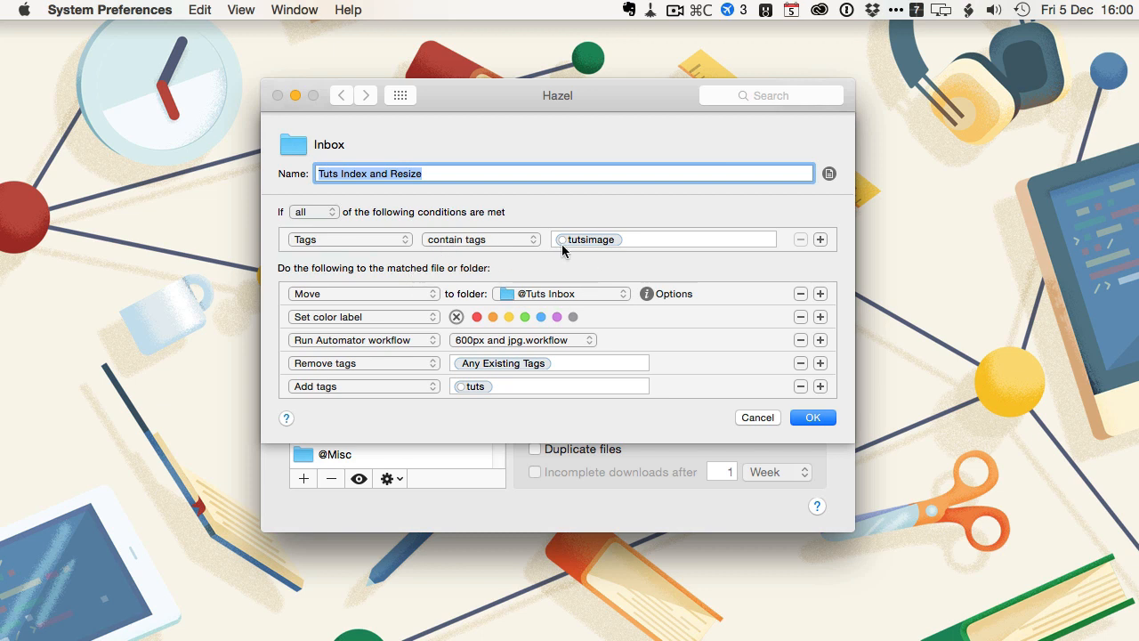
pyautogui.moveTo(585, 293)
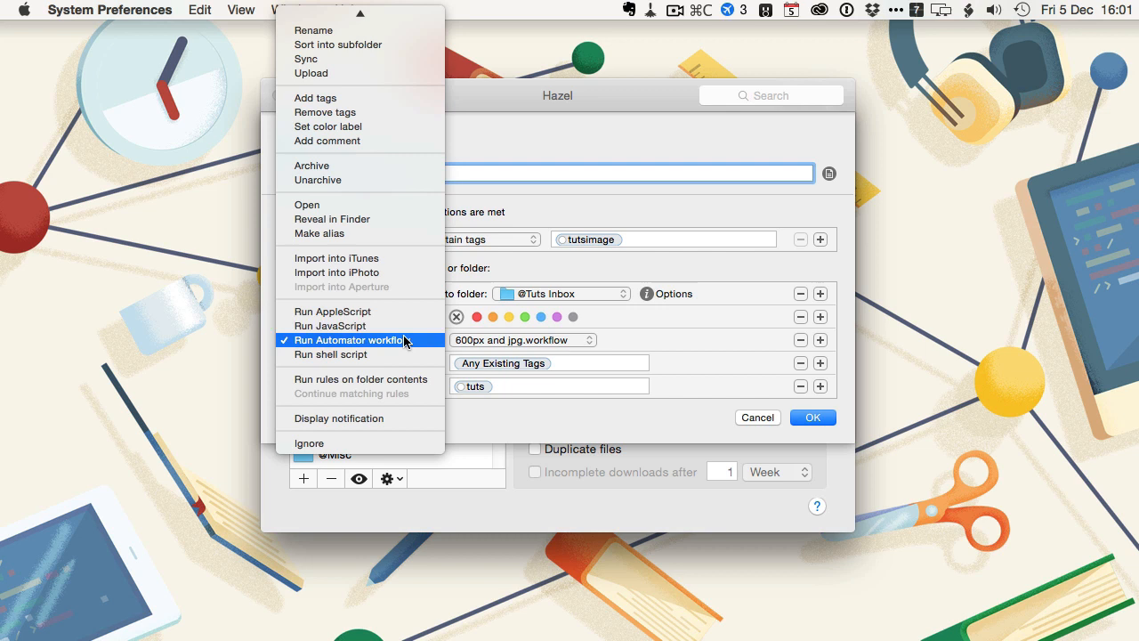
pyautogui.click(348, 340)
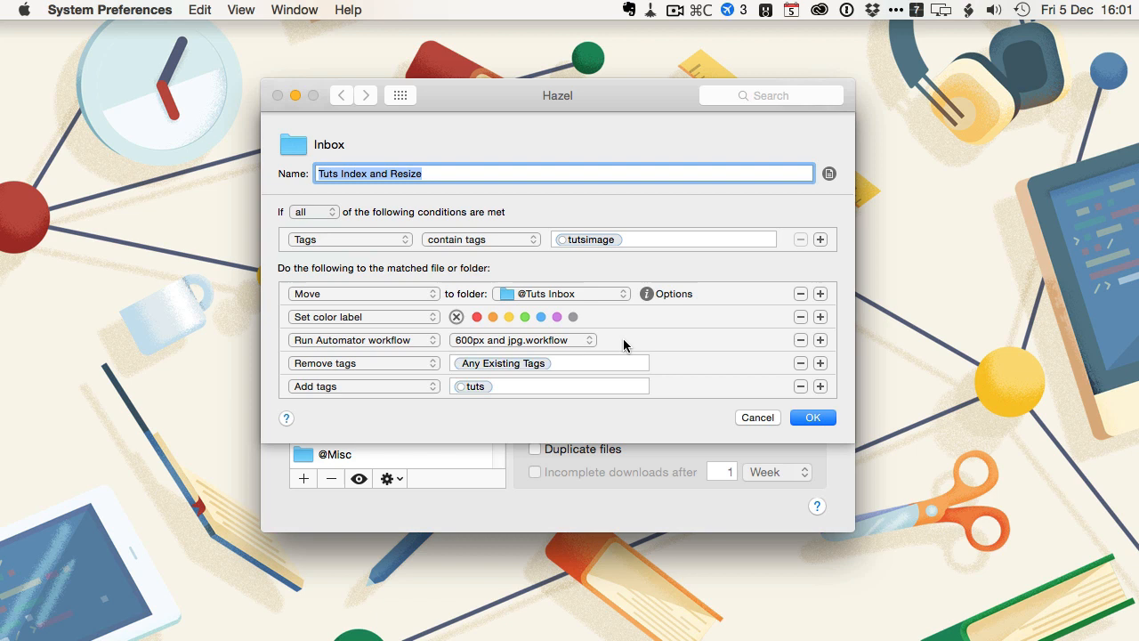
pyautogui.moveTo(513, 375)
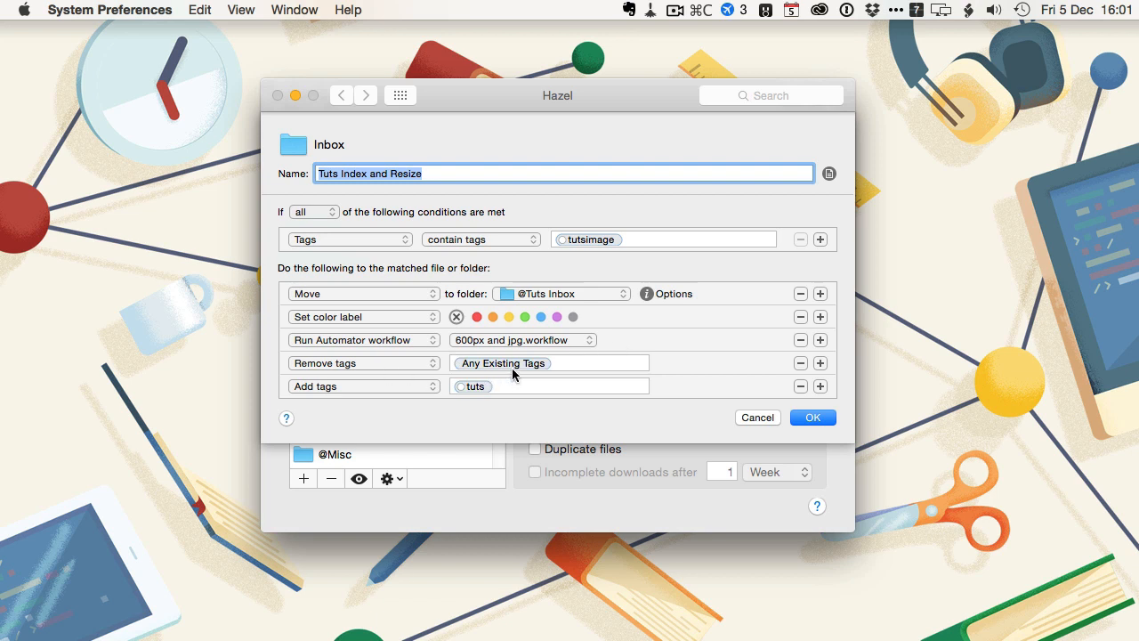
pyautogui.moveTo(576, 240)
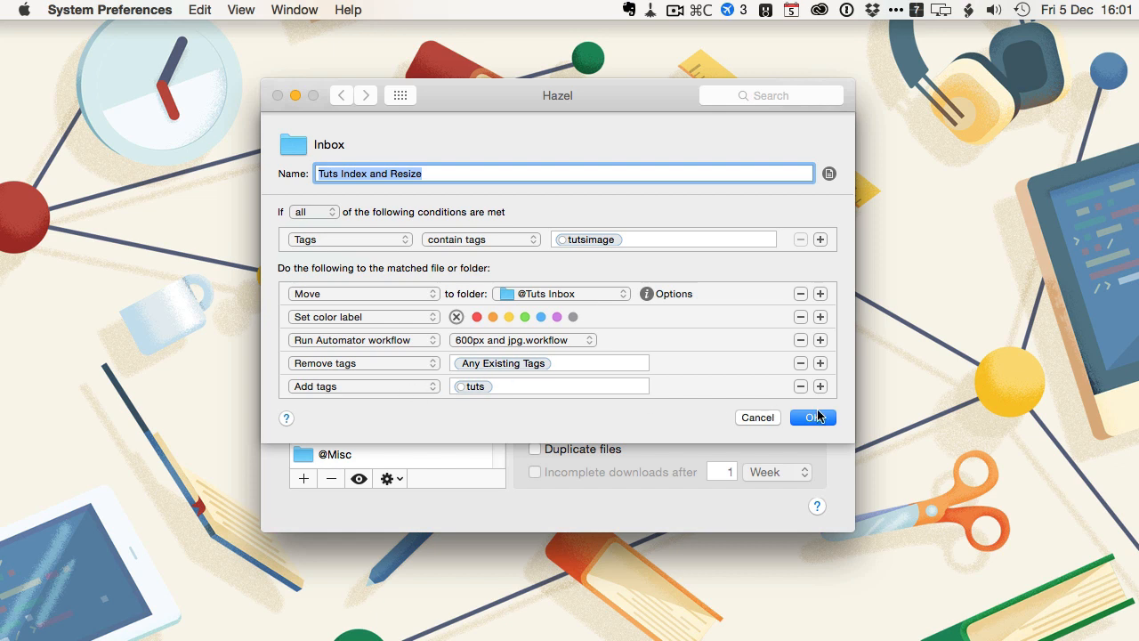
pyautogui.click(811, 417)
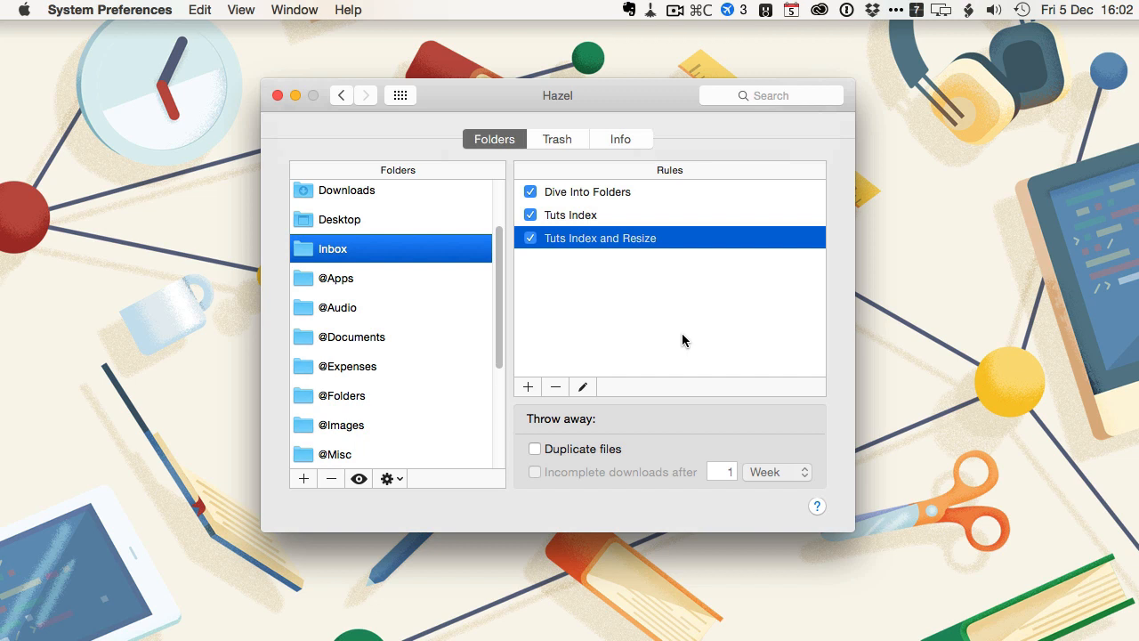
pyautogui.moveTo(625, 340)
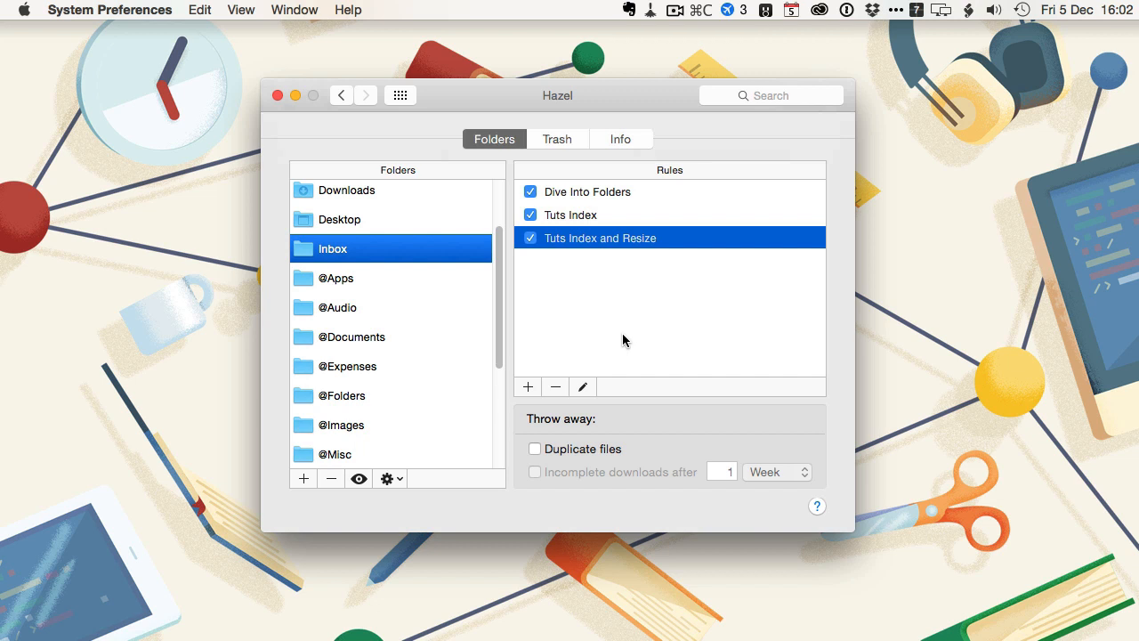
pyautogui.click(347, 366)
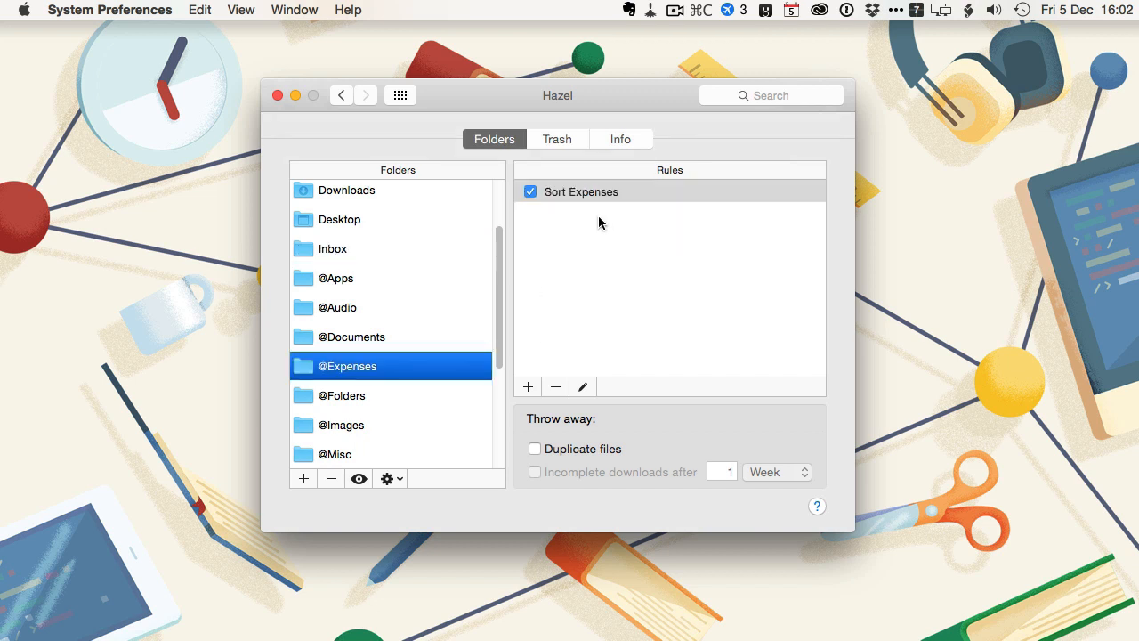
# Open Sort Expenses and confirm its schedule runs on day 1 of each month
pyautogui.click(580, 192)
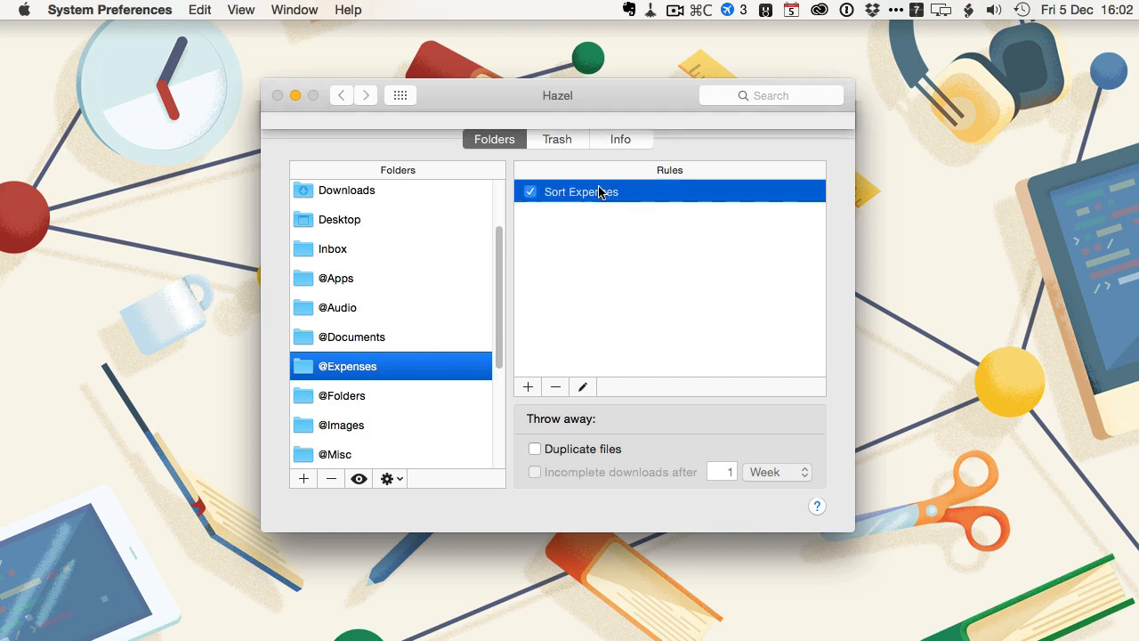
pyautogui.doubleClick(580, 191)
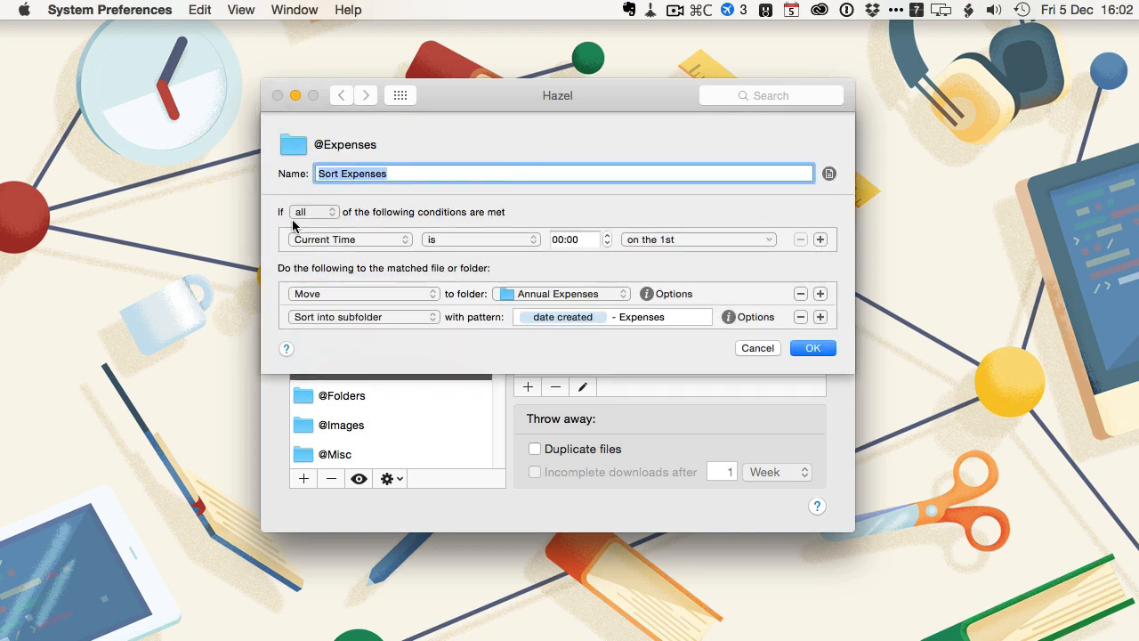
pyautogui.moveTo(447, 248)
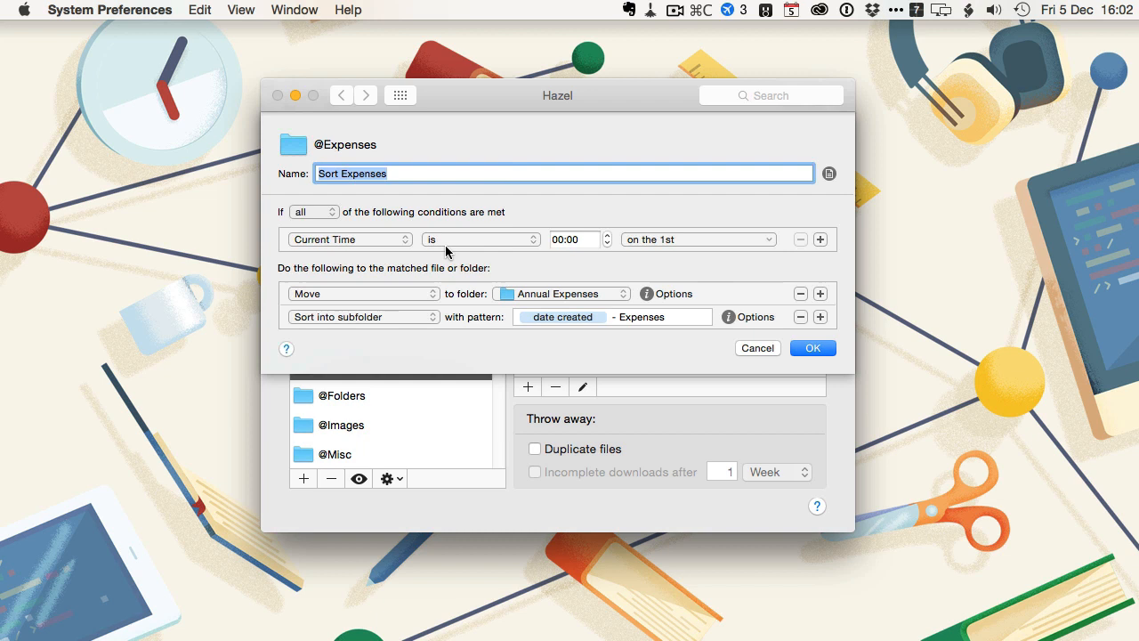
pyautogui.moveTo(373, 241)
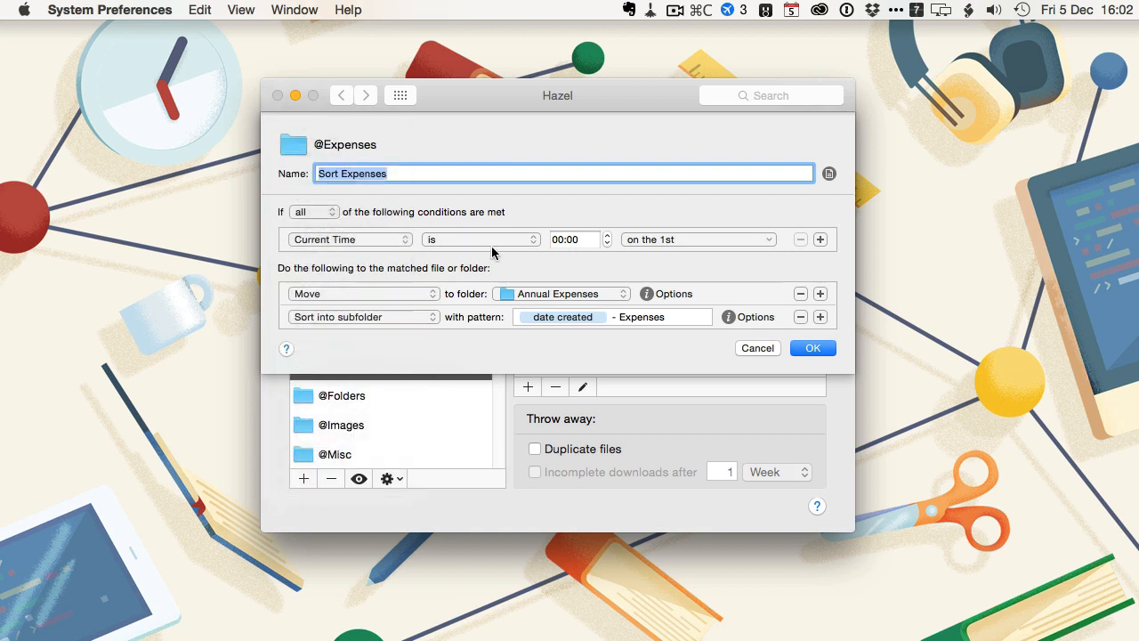
pyautogui.click(699, 238)
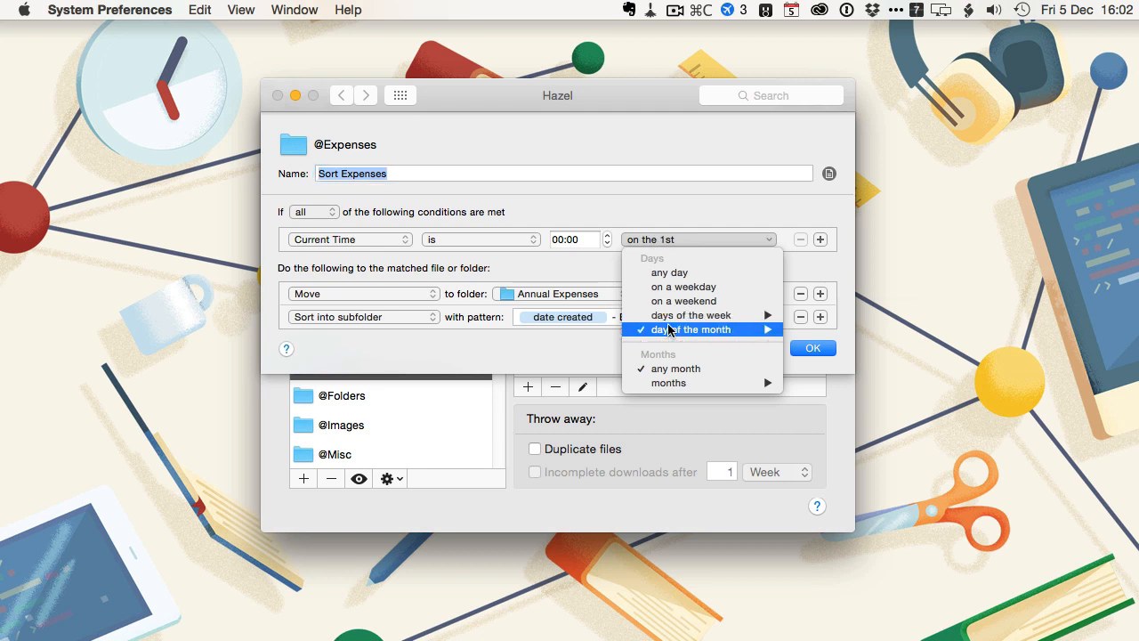
pyautogui.moveTo(695, 330)
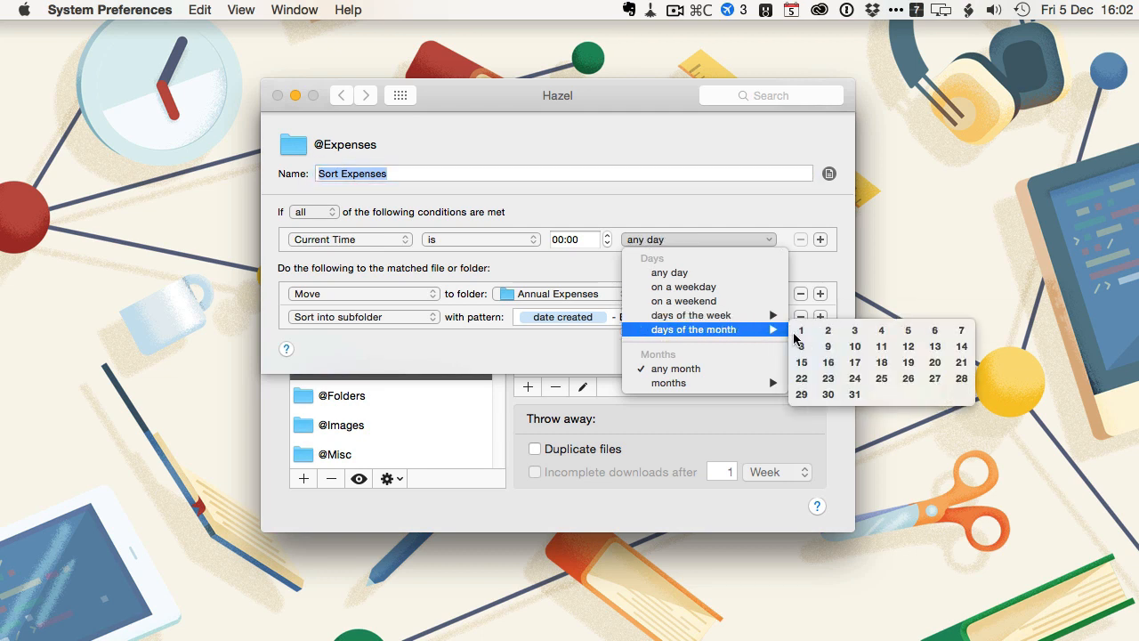
pyautogui.click(800, 330)
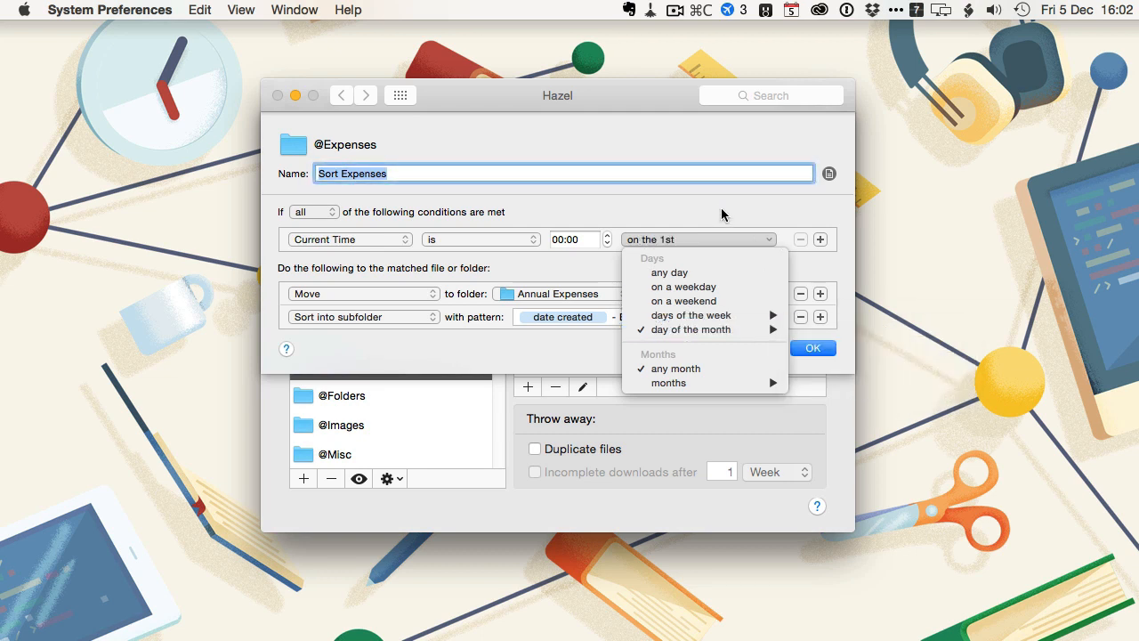
pyautogui.click(699, 238)
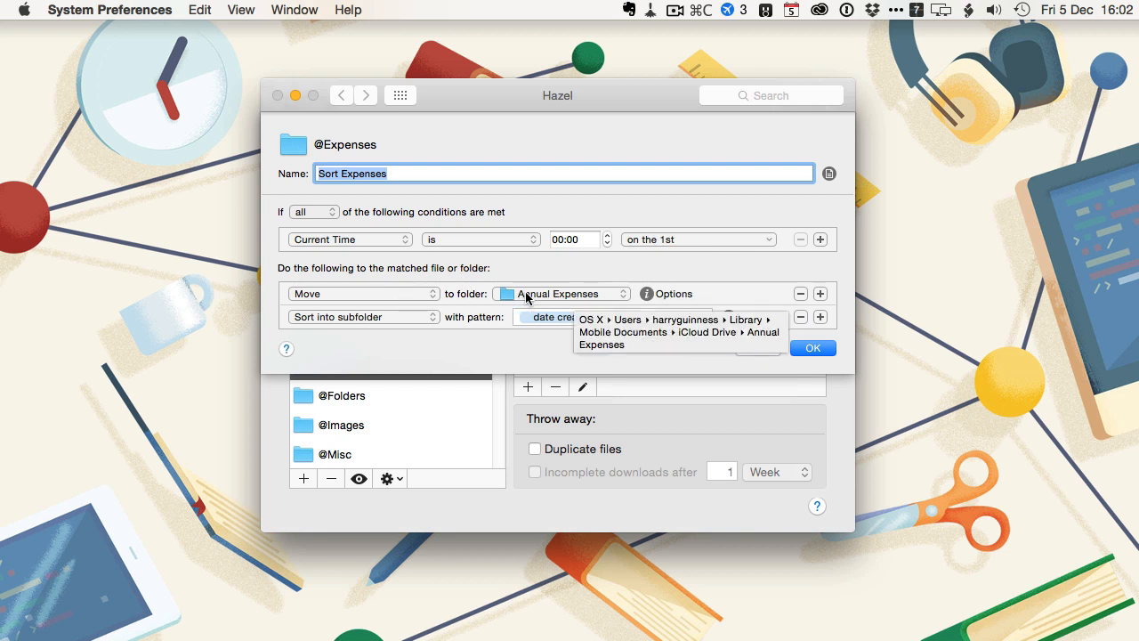
pyautogui.moveTo(574, 283)
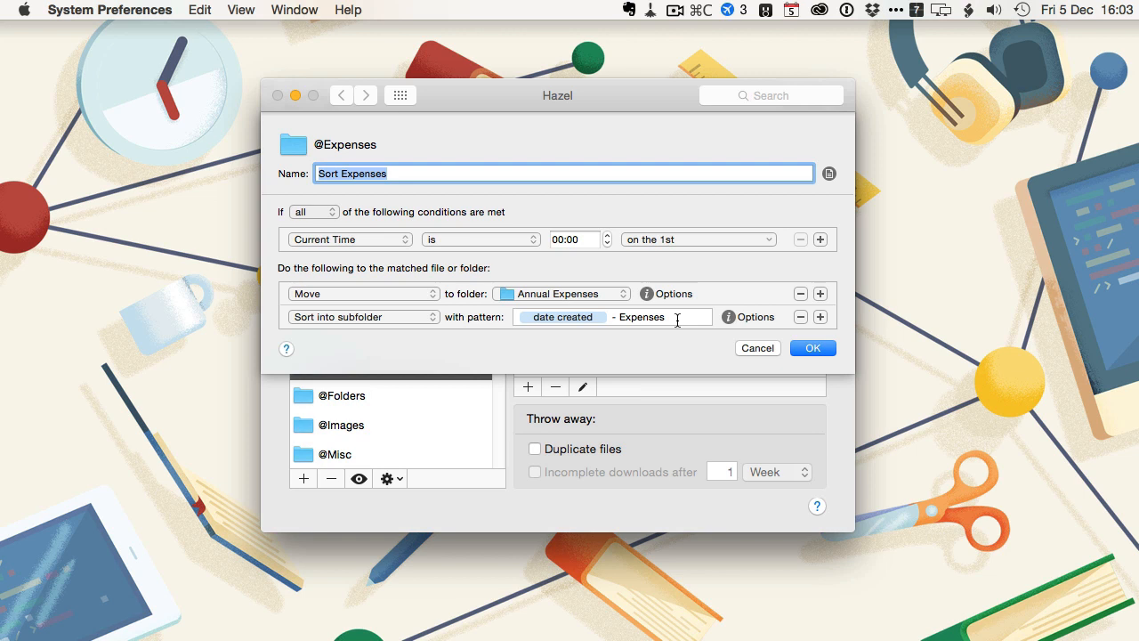
pyautogui.moveTo(684, 225)
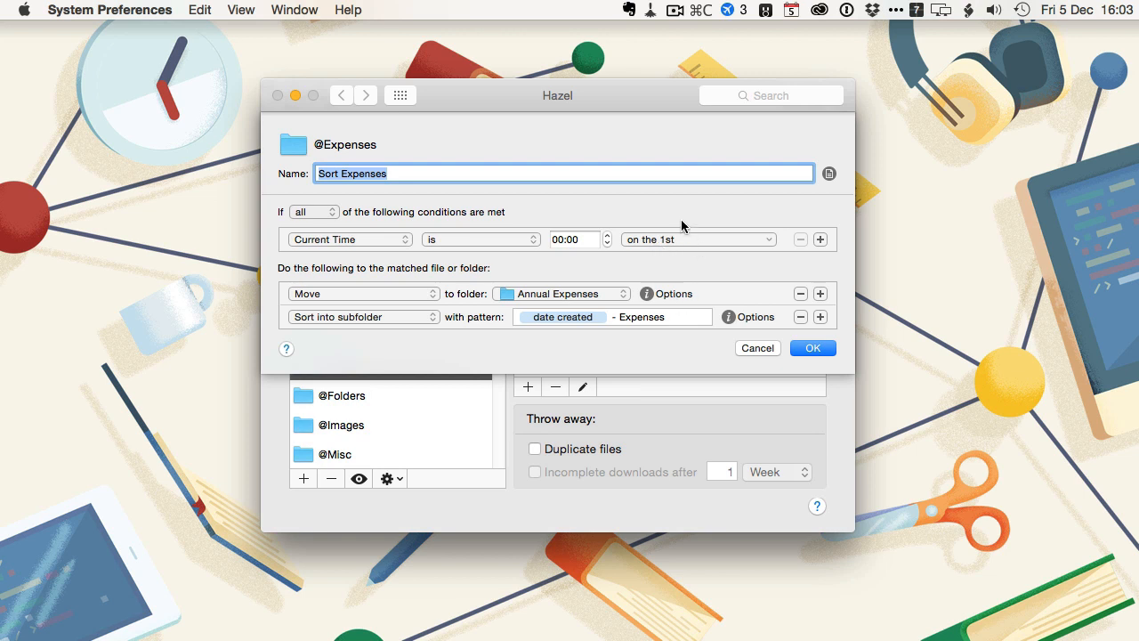
pyautogui.moveTo(675, 261)
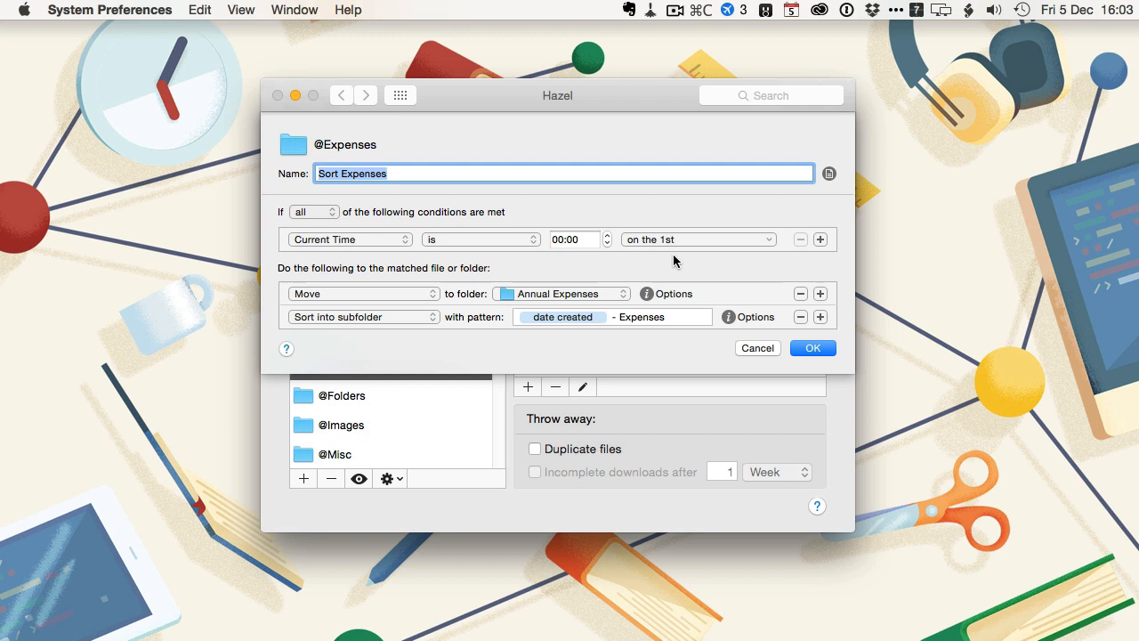